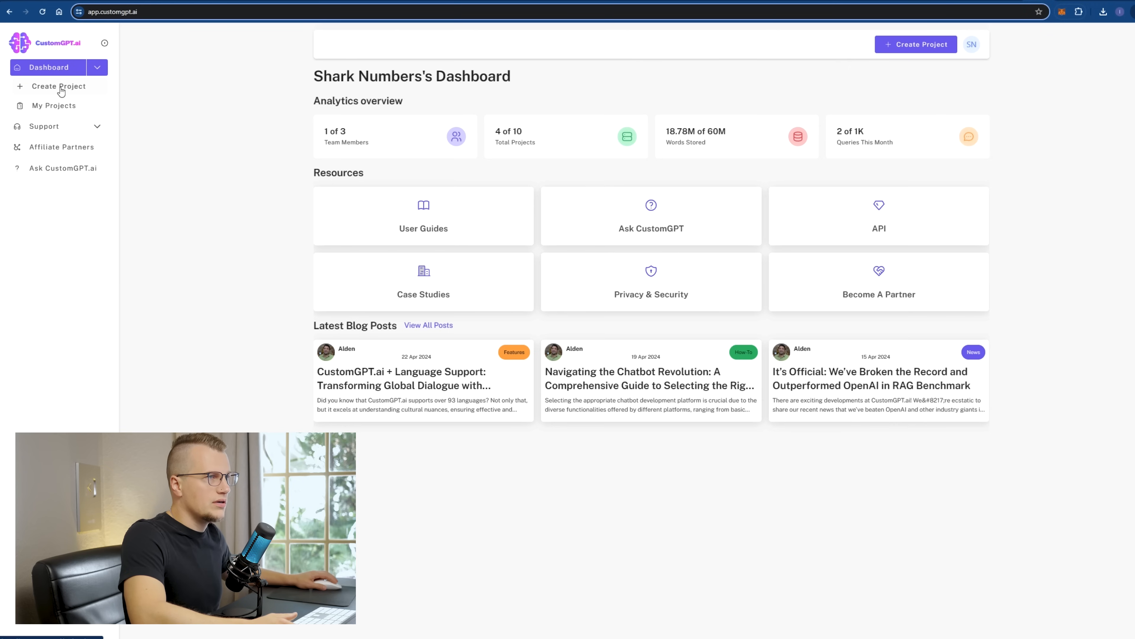
- Start creating a new project from the left sidebar
left_click(58, 87)
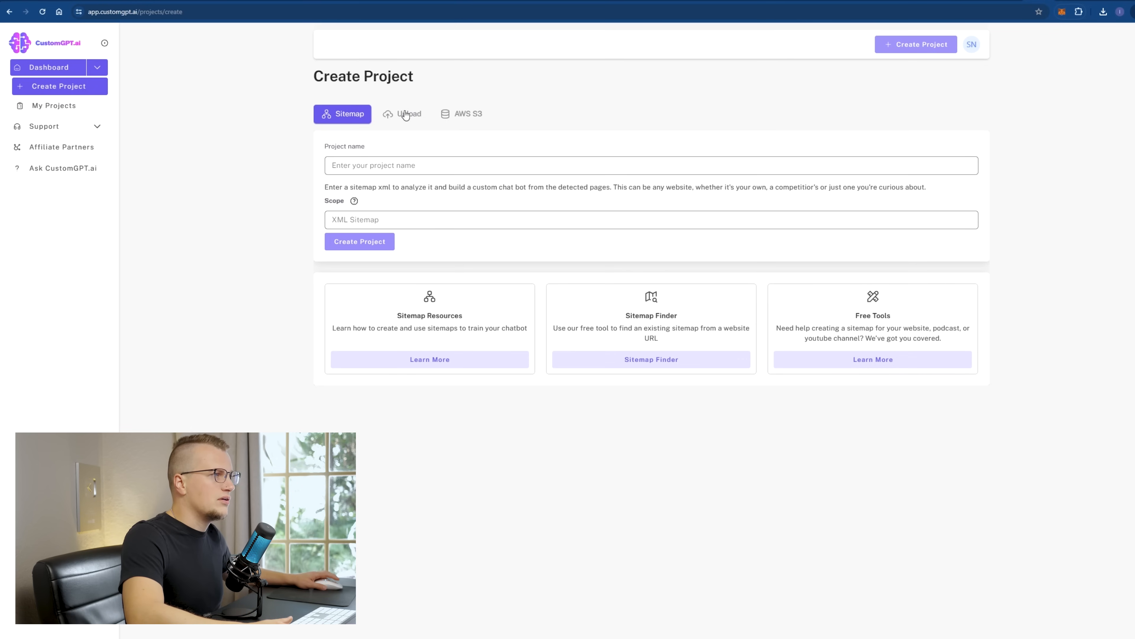
- Choose file upload as the project source and browse name suggestions like 'Best trading strategy'
left_click(407, 114)
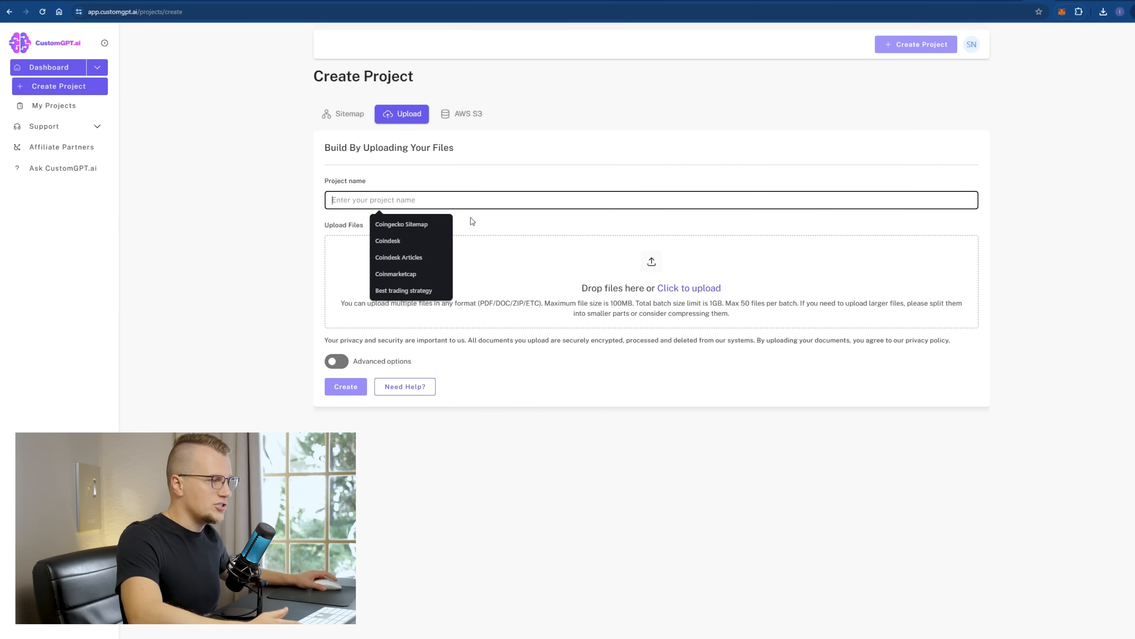
left_click(404, 290)
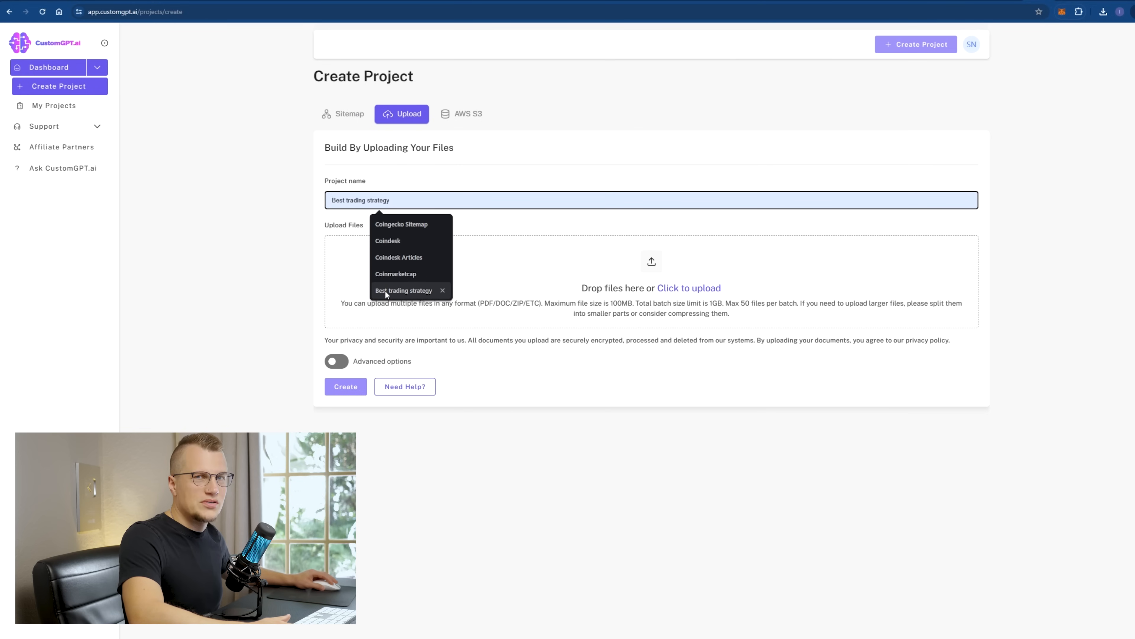
left_click(402, 224)
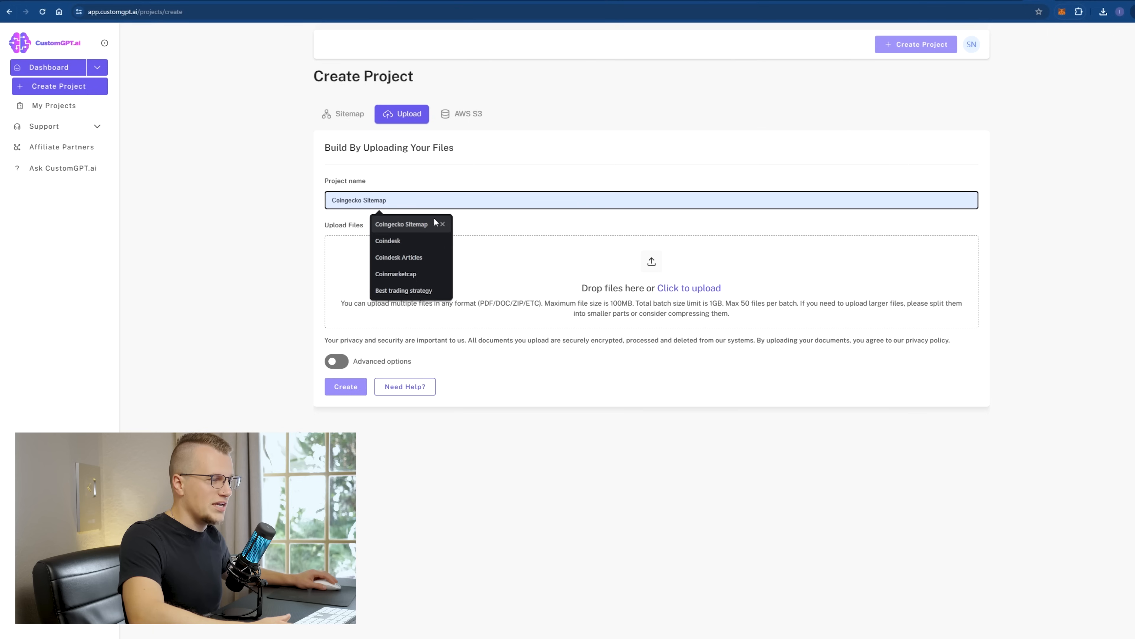
left_click(404, 291)
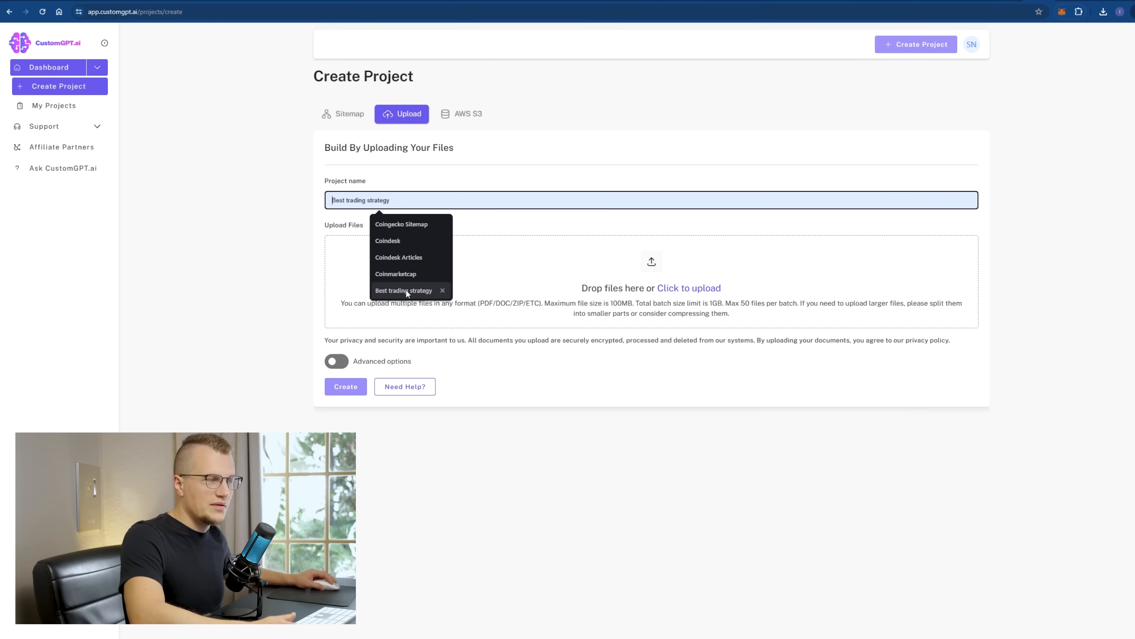
left_click(401, 224)
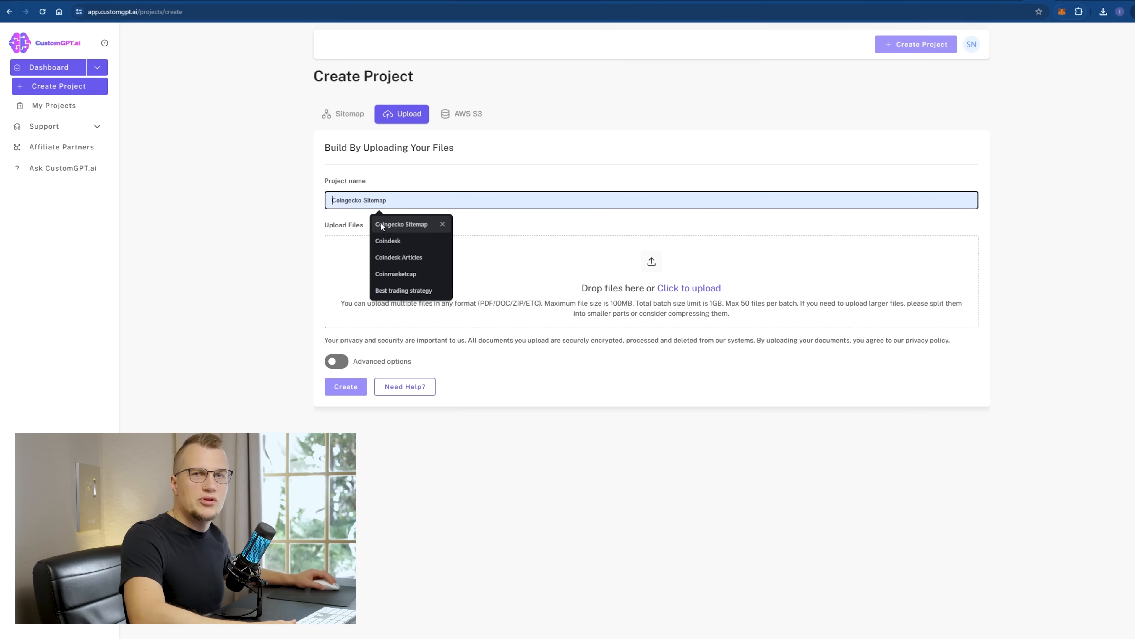
left_click(404, 290)
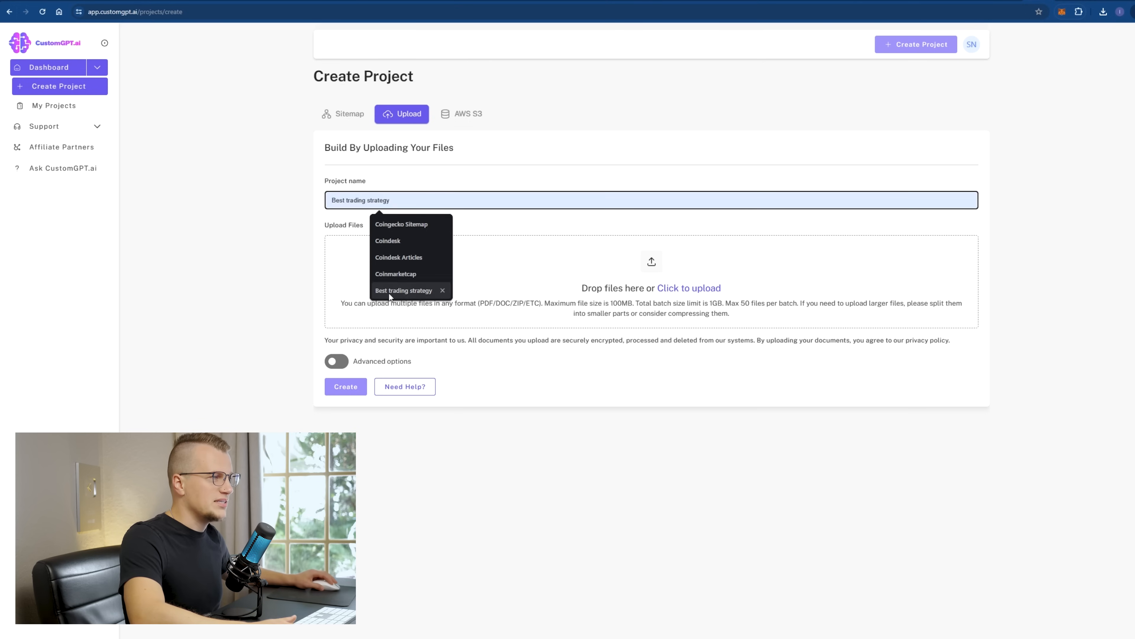
type("My unique trading strategy")
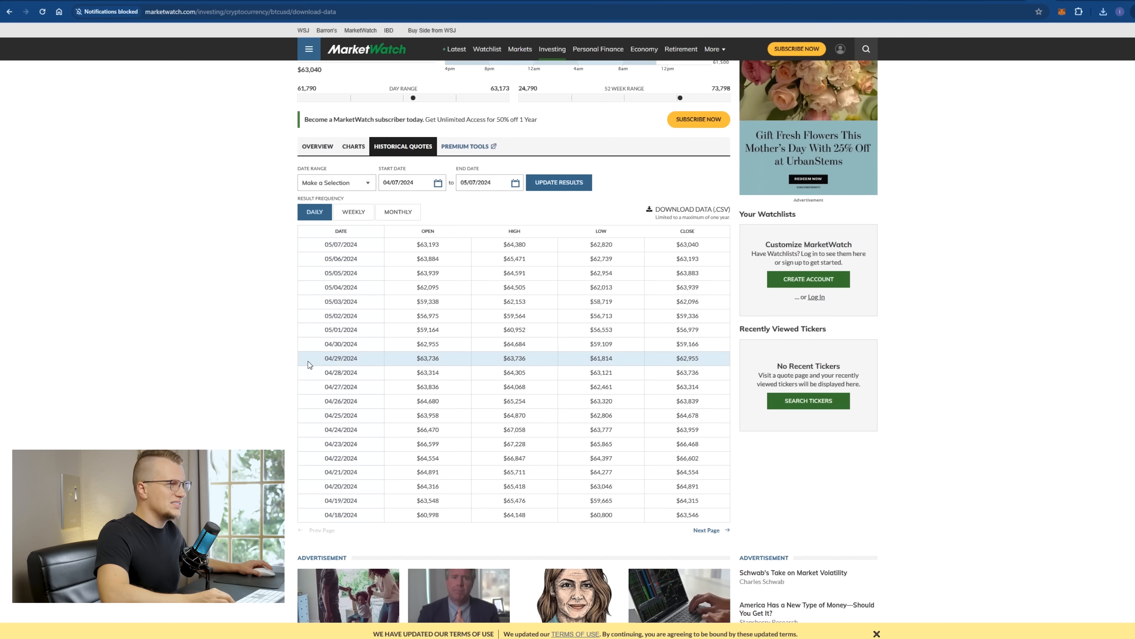
- Scroll through Bitcoin's daily historical quotes on MarketWatch
scroll("down", 3)
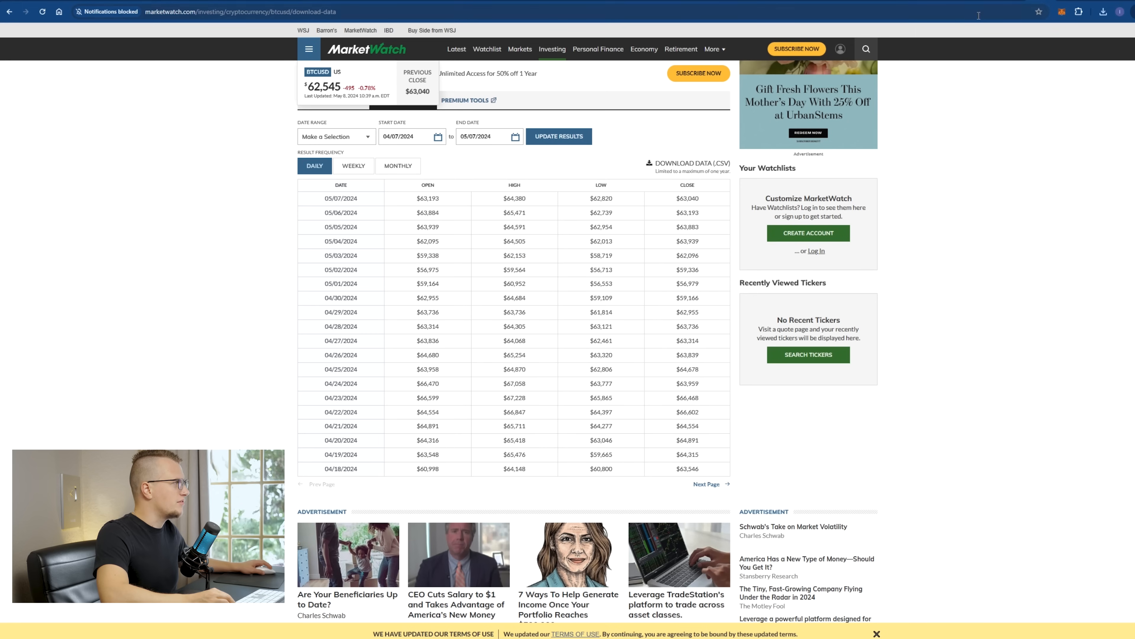
mouse_move(964, 10)
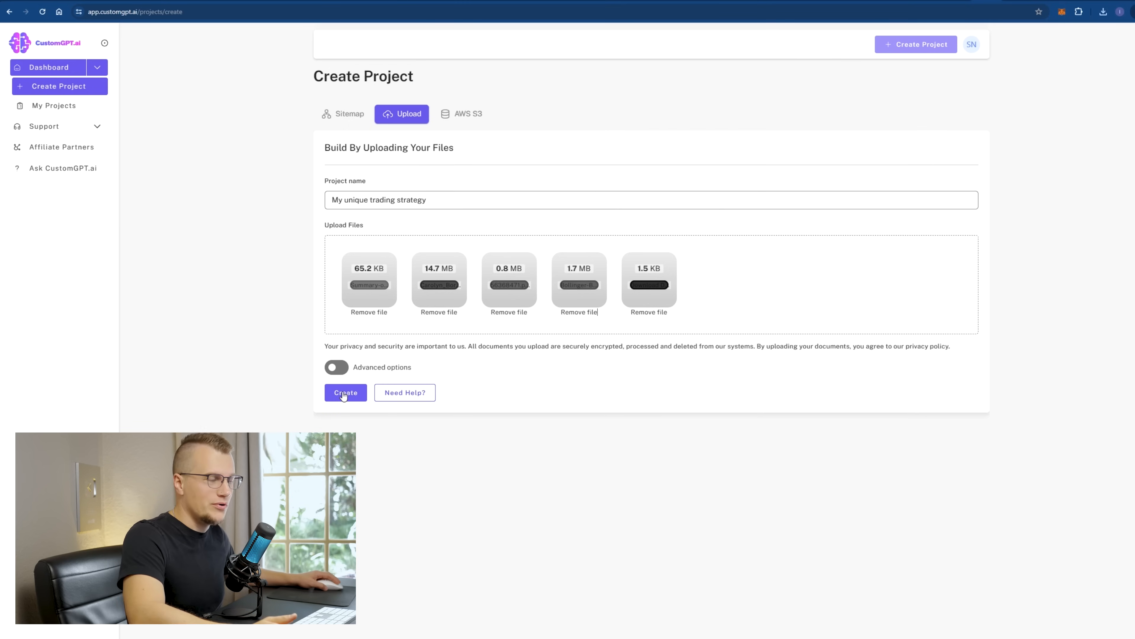
- Create the 'My unique trading strategy' project from the five uploaded files
left_click(346, 392)
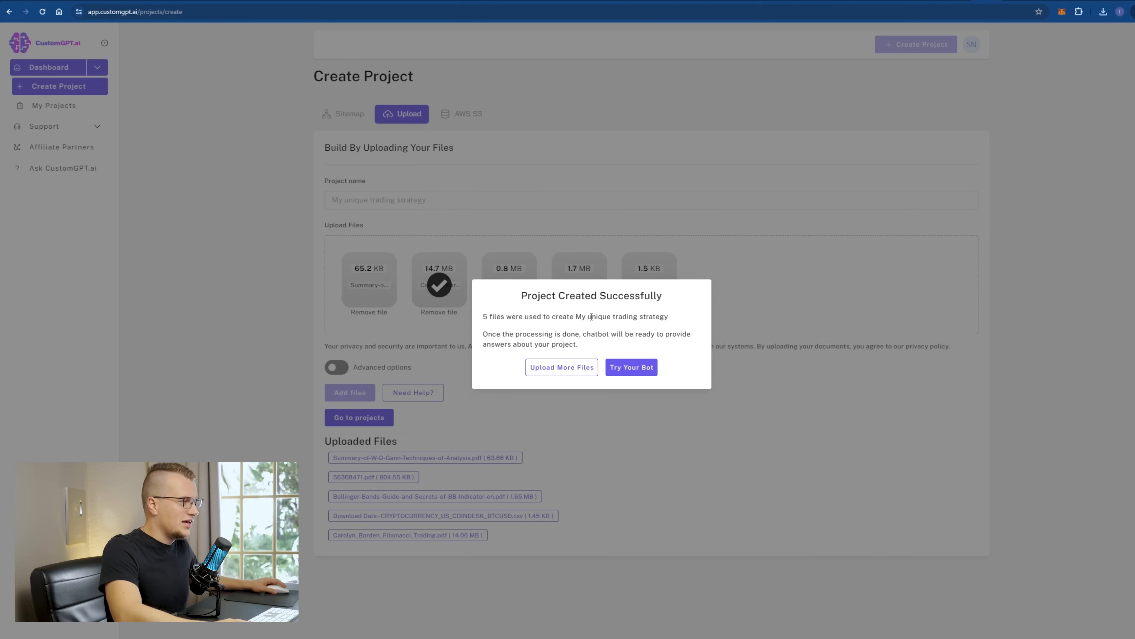
- Ask the new bot for a brief strategy outline and grab Bitcoin's current price from CoinGecko
left_click(632, 366)
type("what information can you share with me")
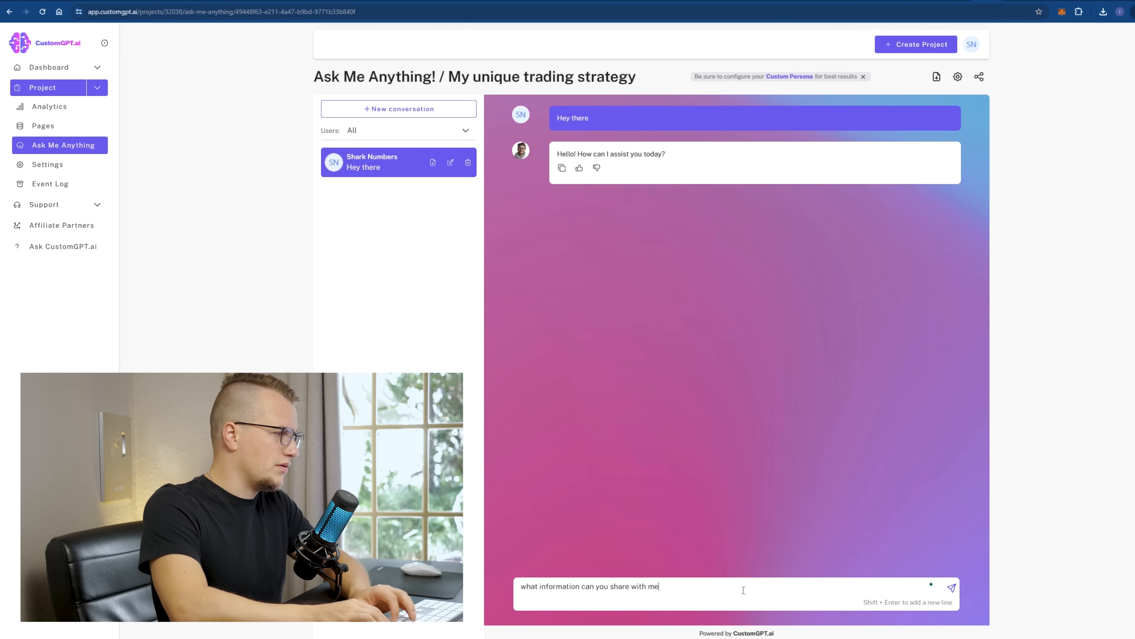
type("? Give me a brief outli")
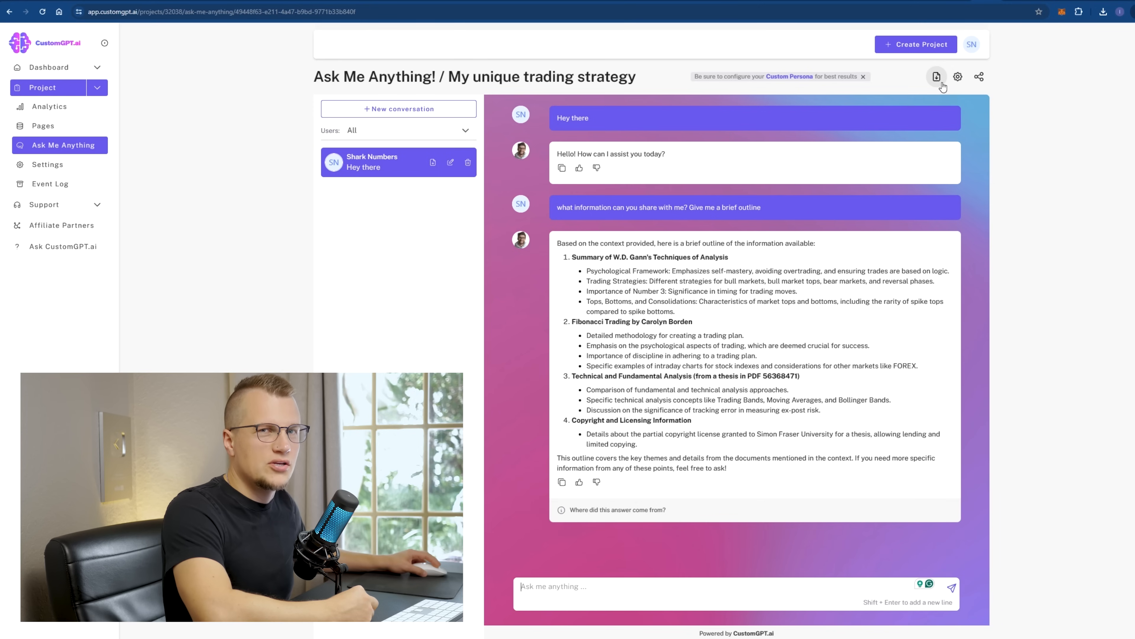
mouse_move(754, 330)
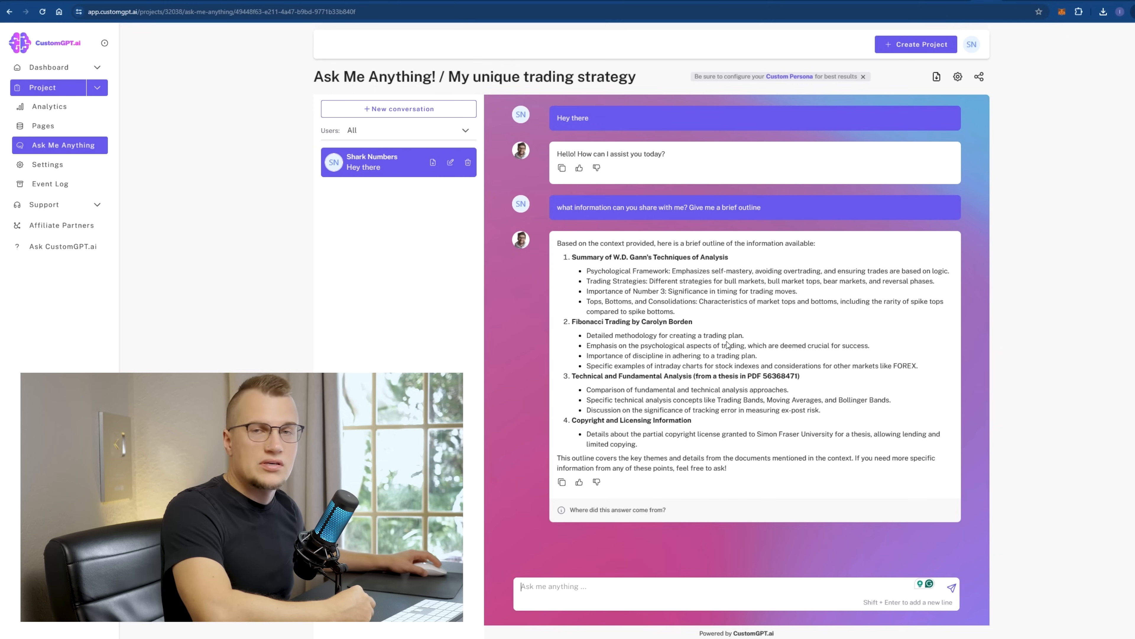
mouse_move(642, 331)
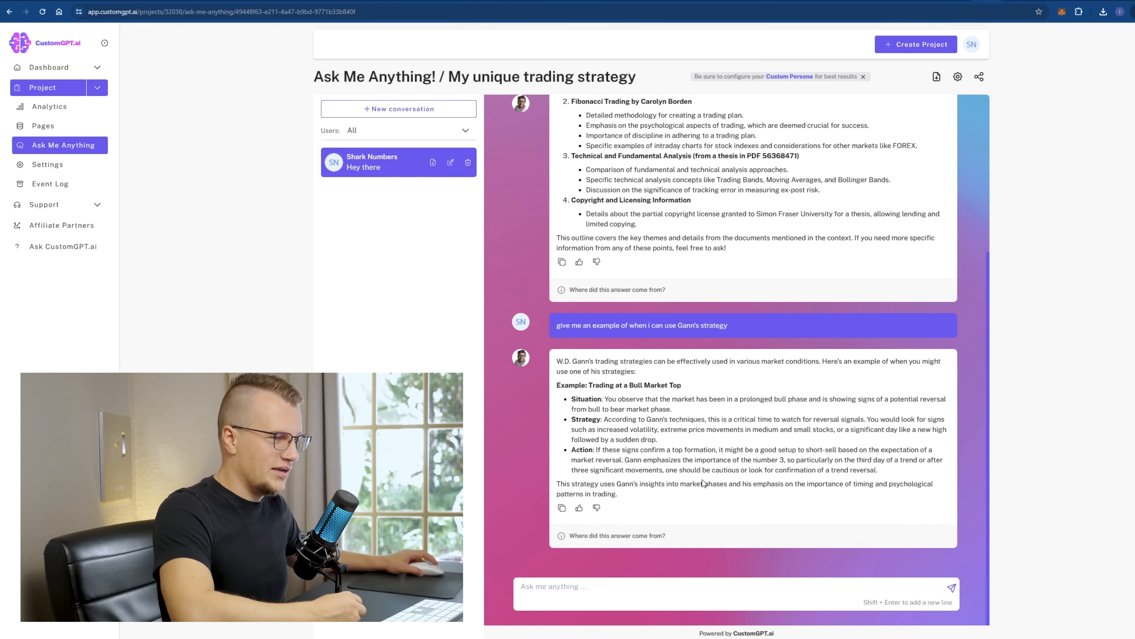
mouse_move(729, 479)
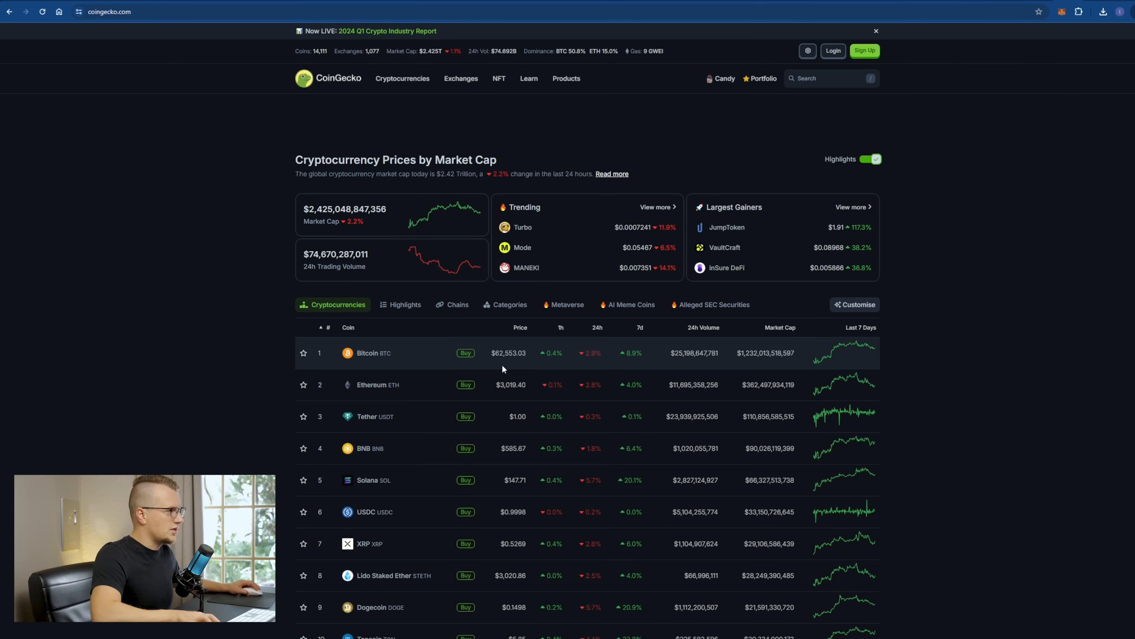
double_click(508, 353)
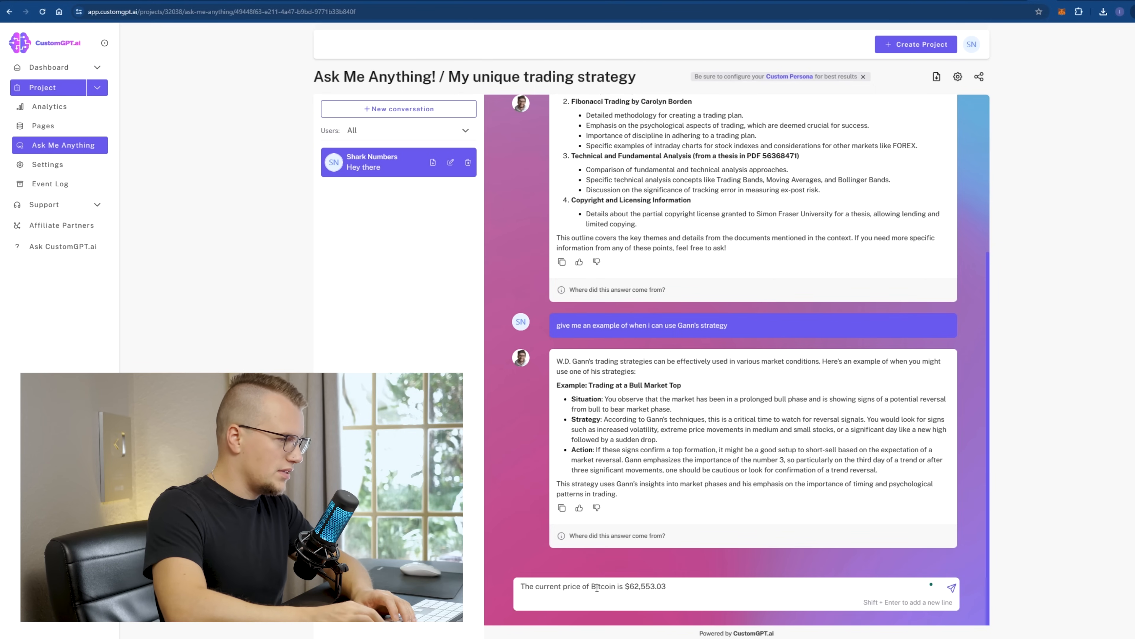
- Draft the Bitcoin message with all-time-high market stats and a buy-or-sell question
type("All time hi")
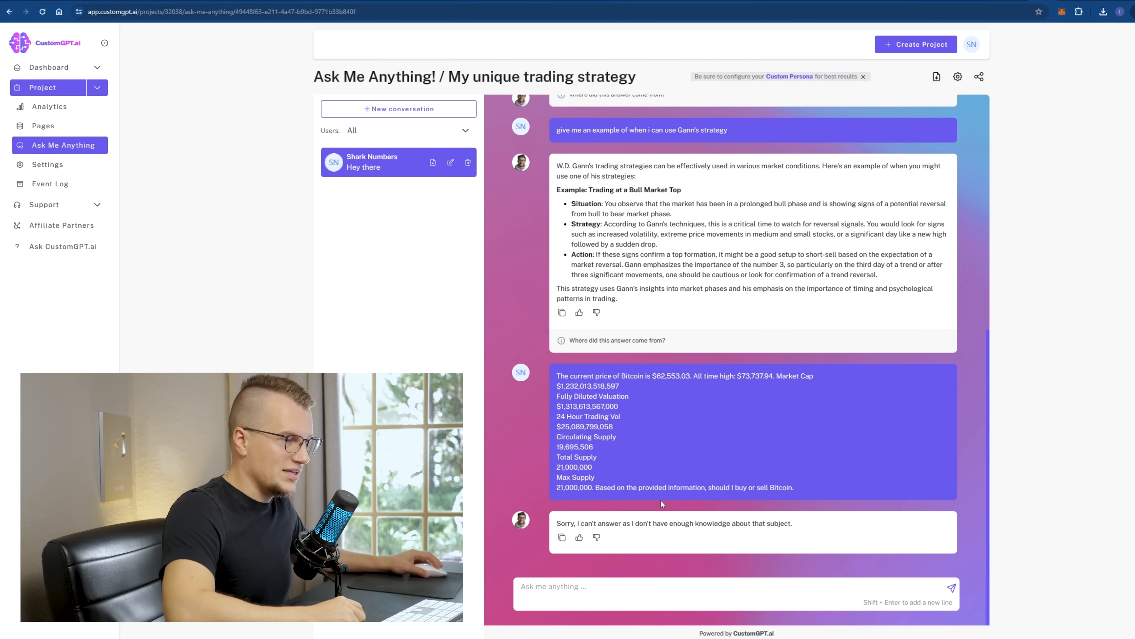
mouse_move(672, 514)
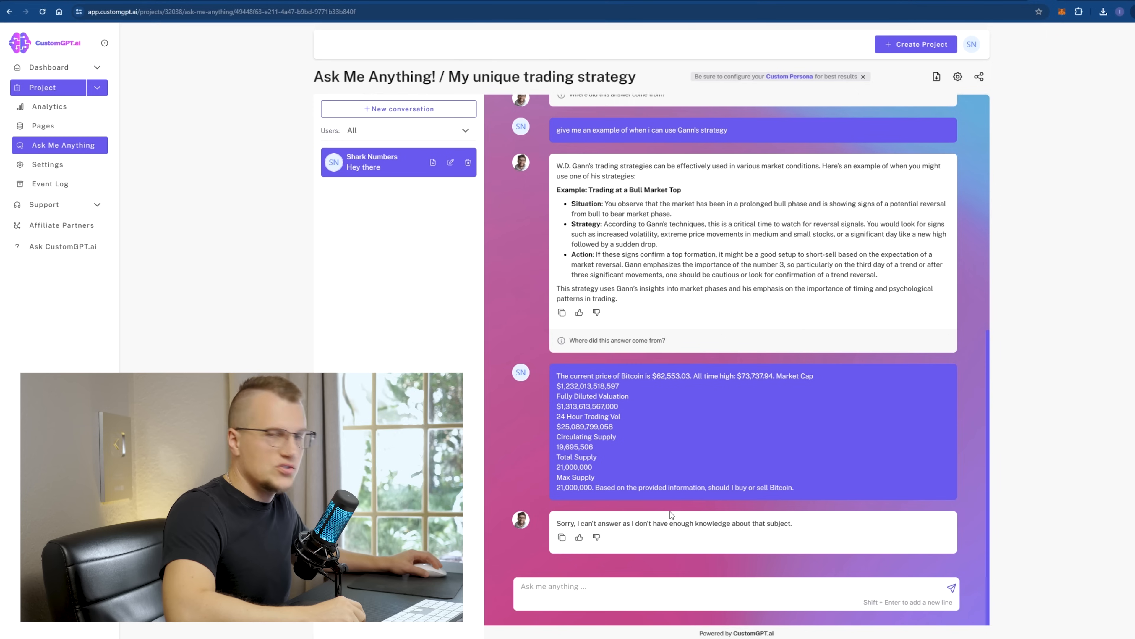
mouse_move(631, 552)
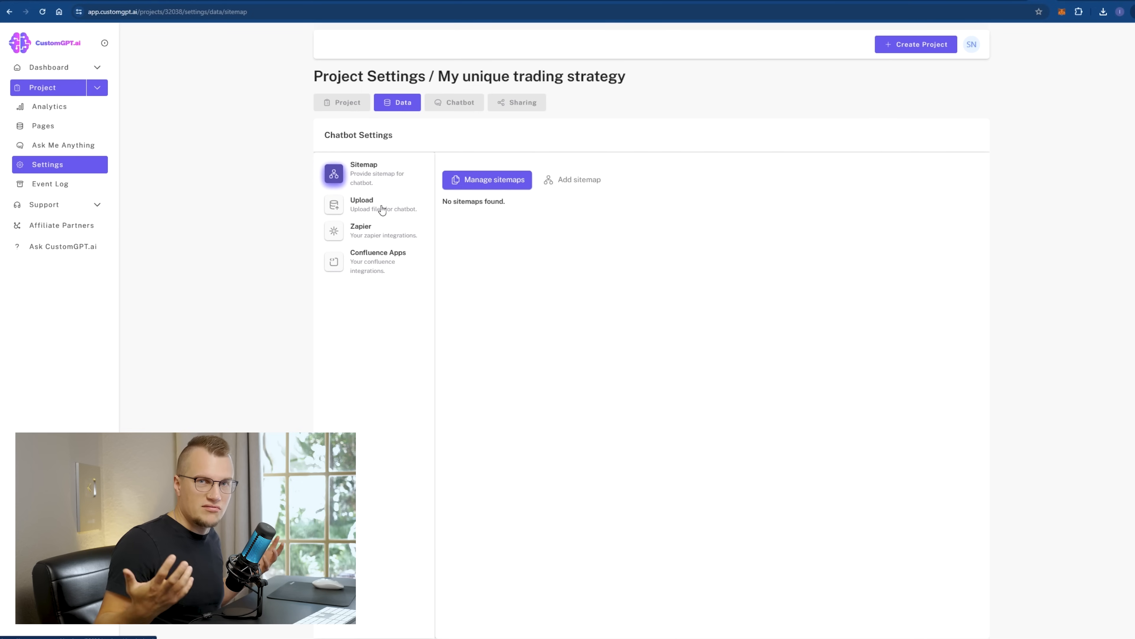
- Show the project's private and public share links in the Sharing settings
left_click(517, 103)
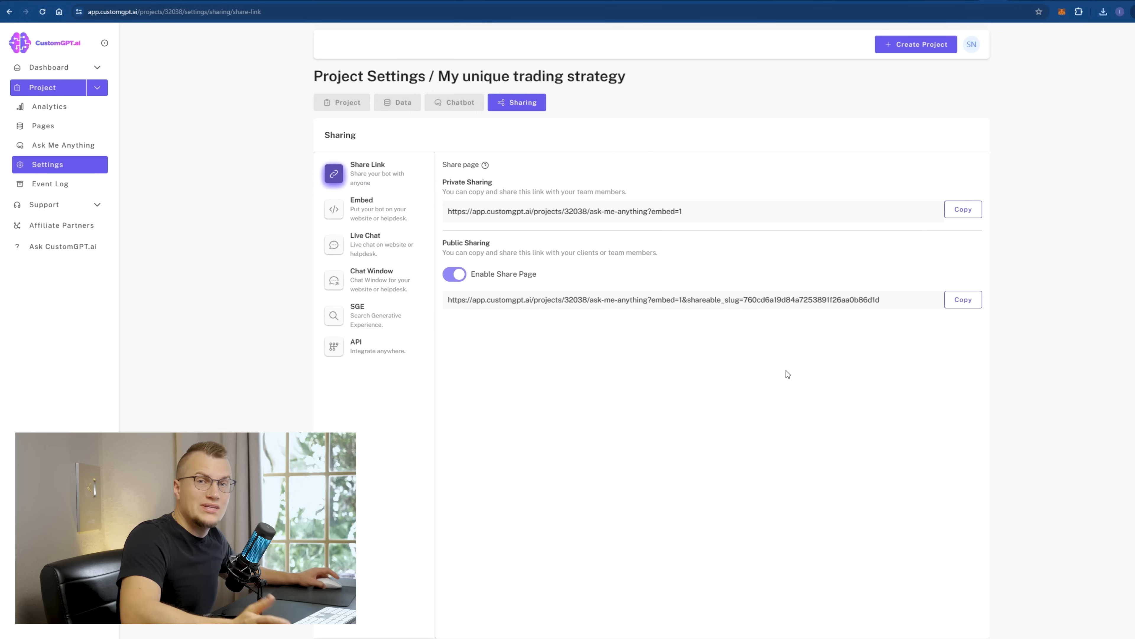
mouse_move(747, 413)
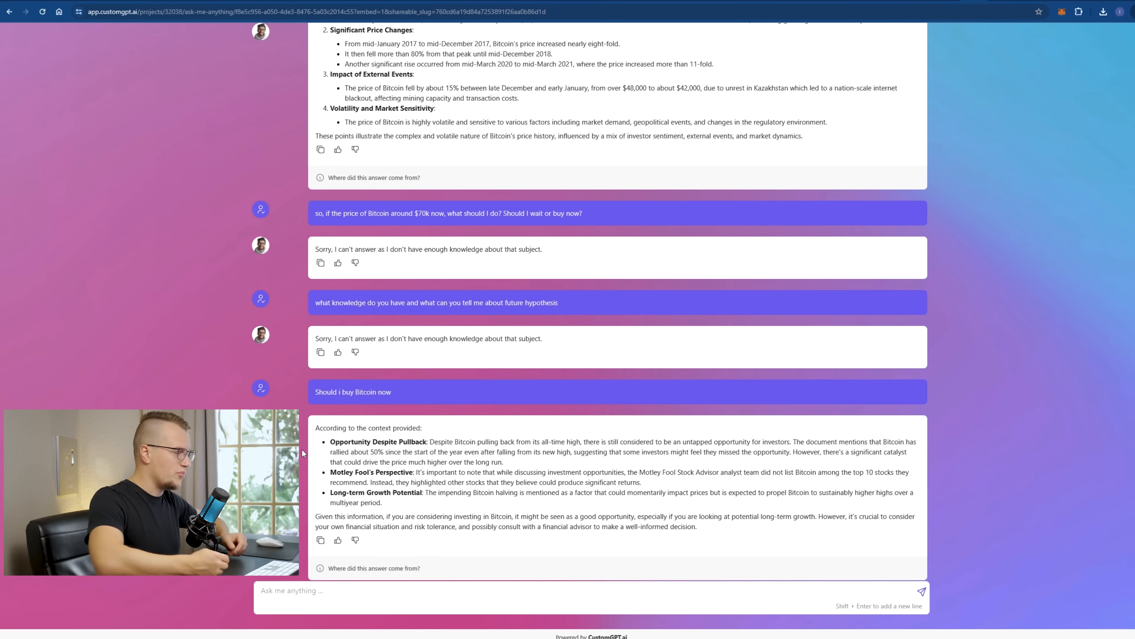
scroll("down", 3)
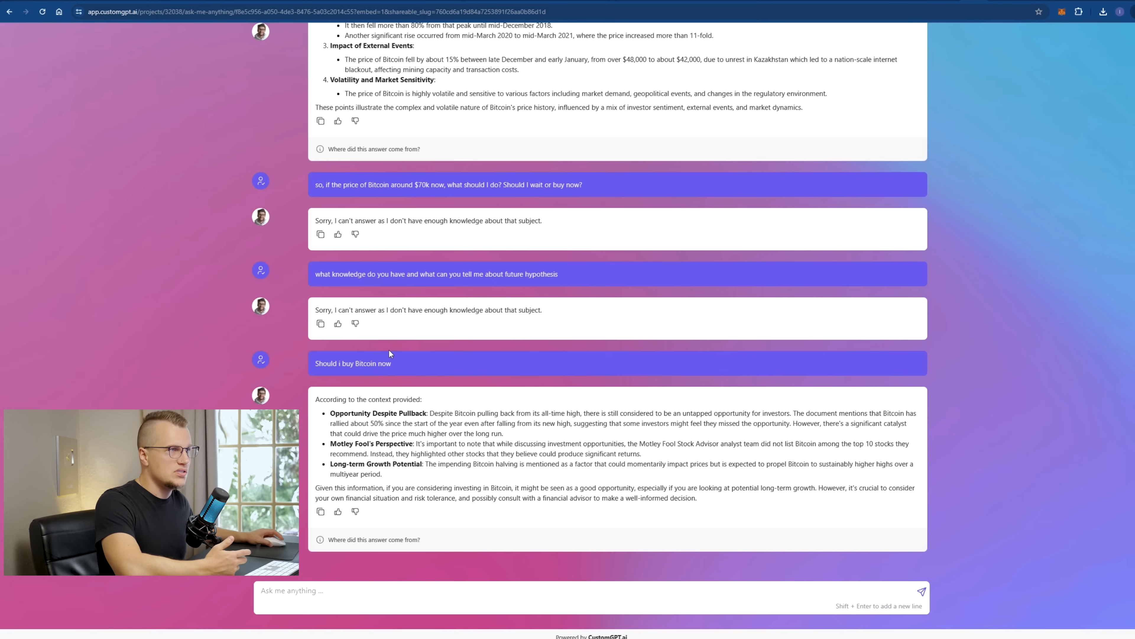
mouse_move(410, 375)
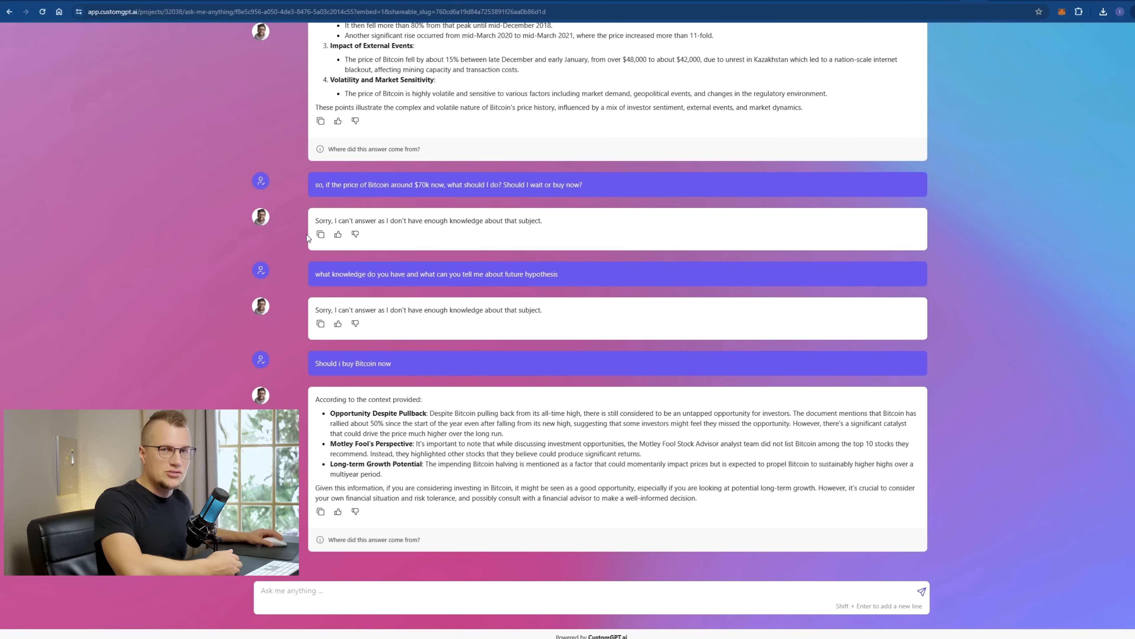
mouse_move(313, 247)
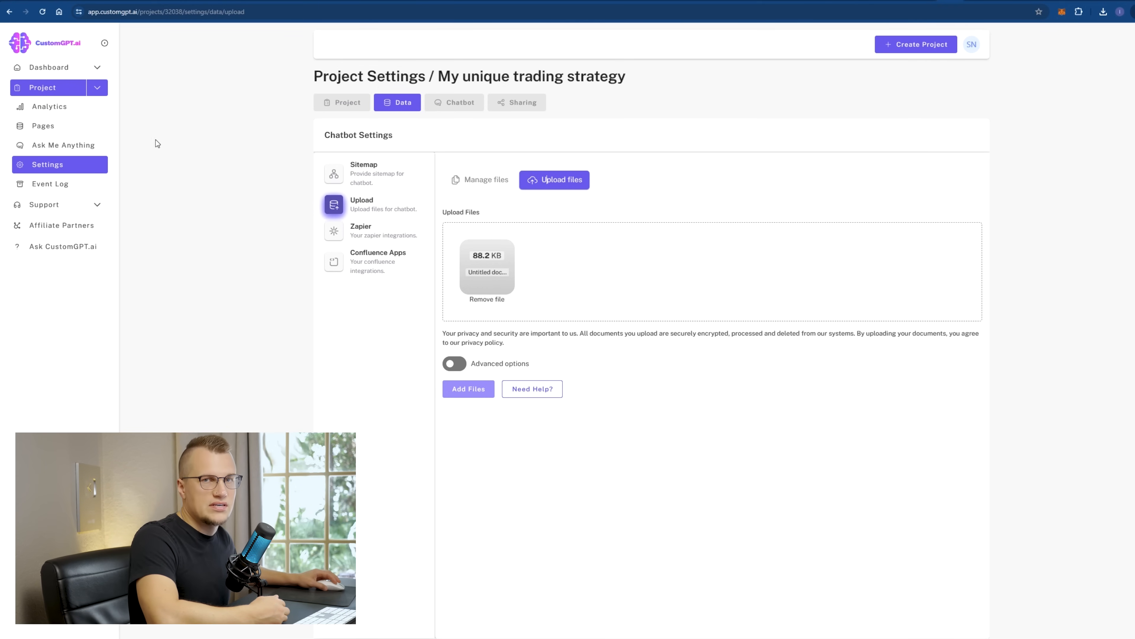
mouse_move(191, 126)
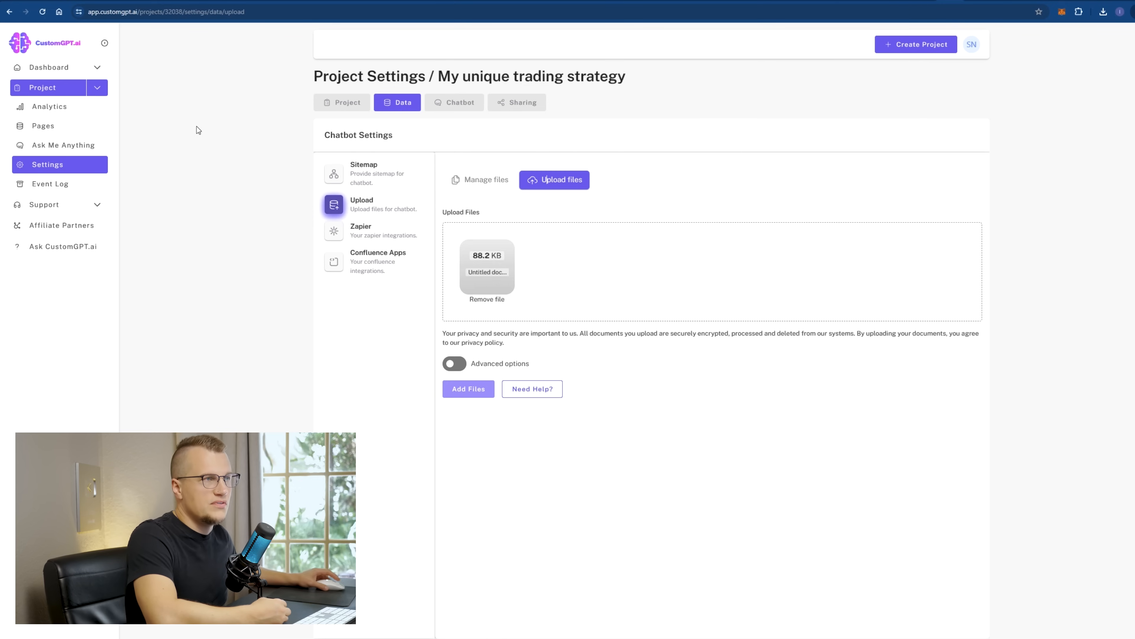
mouse_move(208, 139)
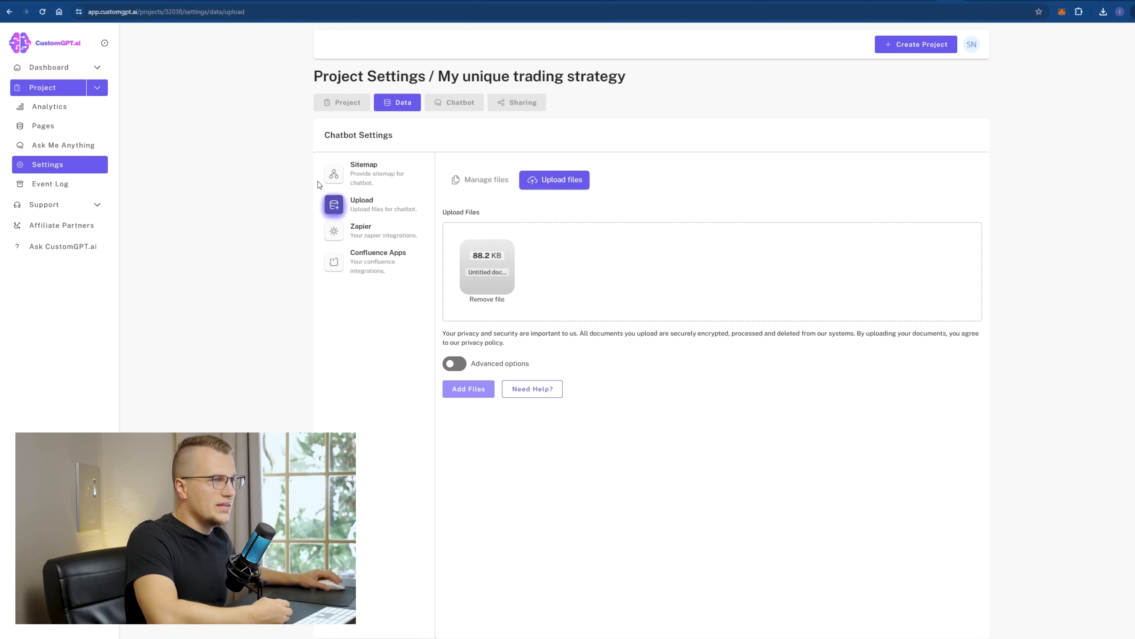
mouse_move(406, 215)
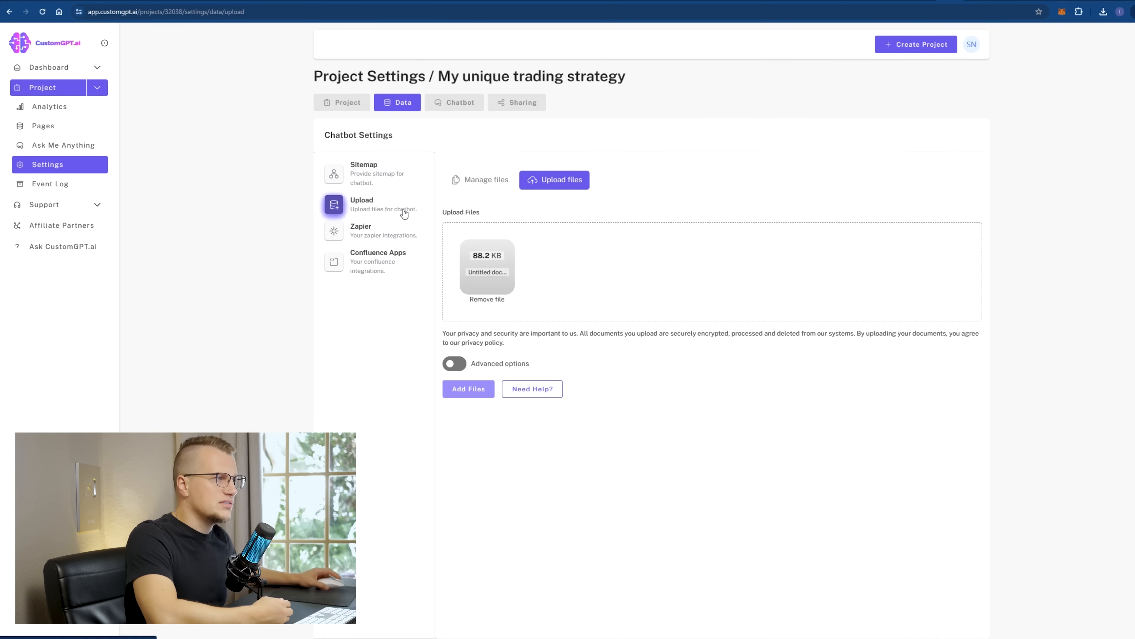
mouse_move(379, 179)
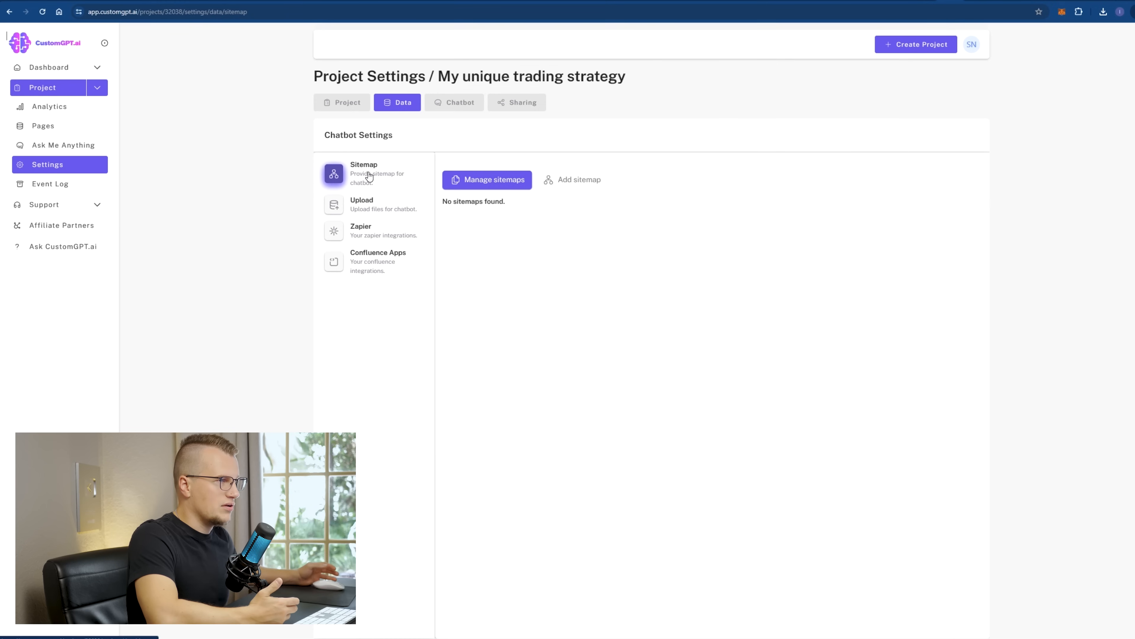
- Go to the sitemap data source settings and launch the free Sitemap Finder tool
left_click(579, 179)
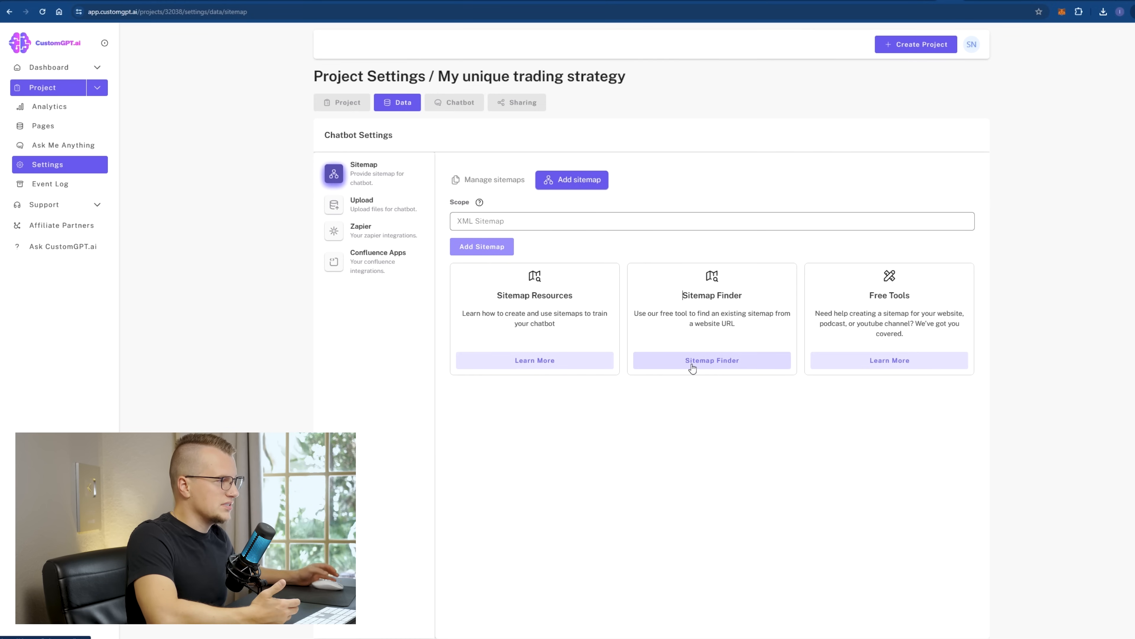
left_click(712, 361)
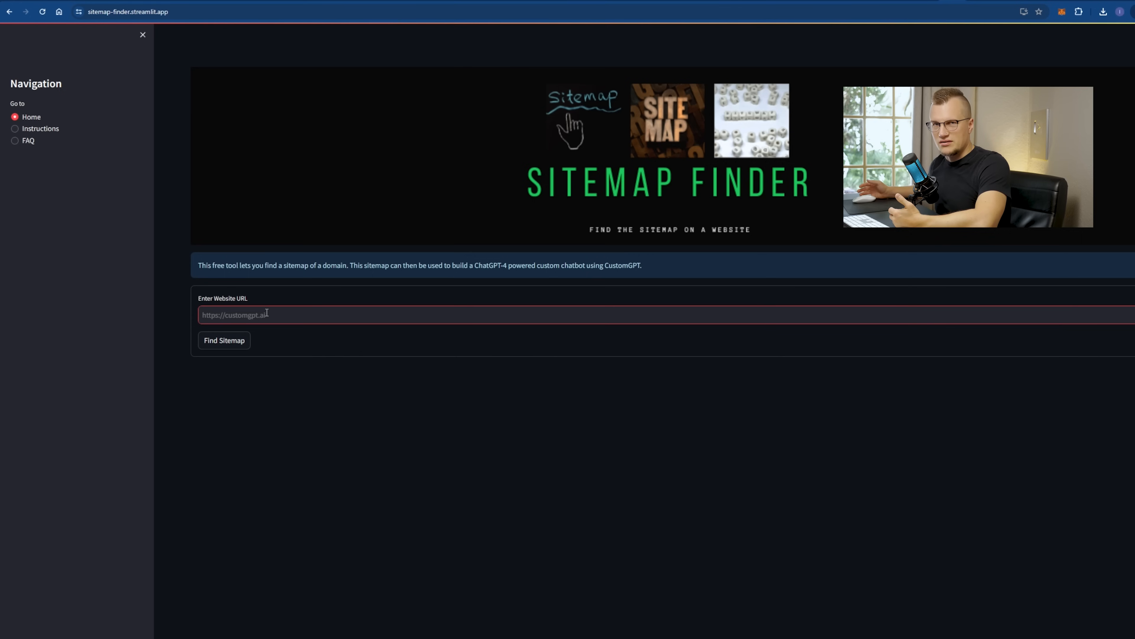
- Enter the Cointelegraph domain into Sitemap Finder's website URL field
type("cointele")
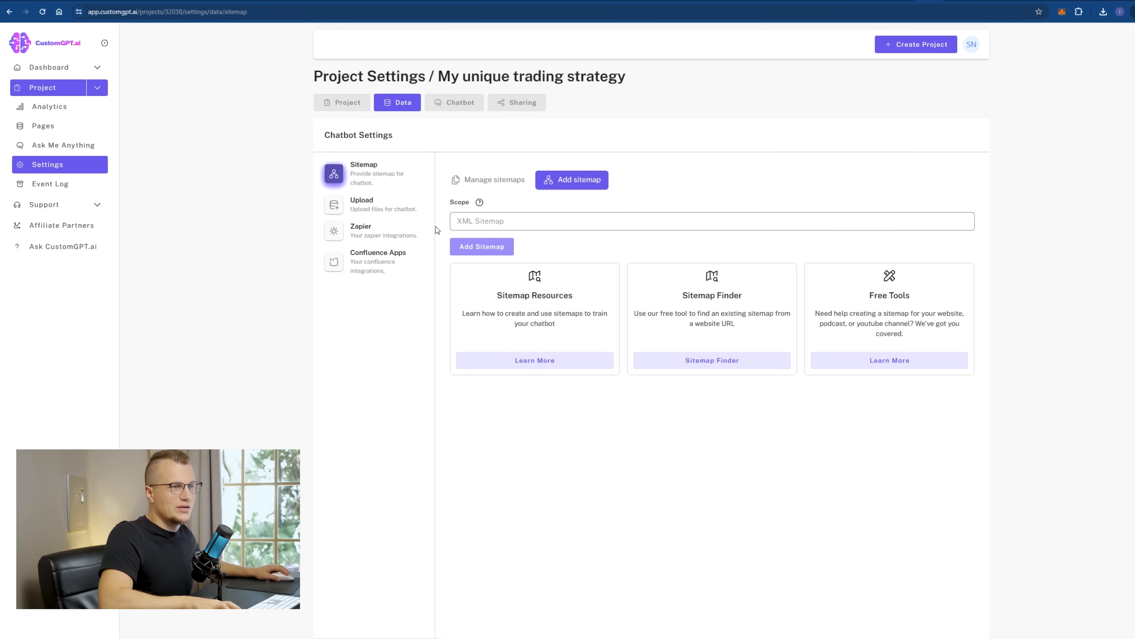
mouse_move(449, 251)
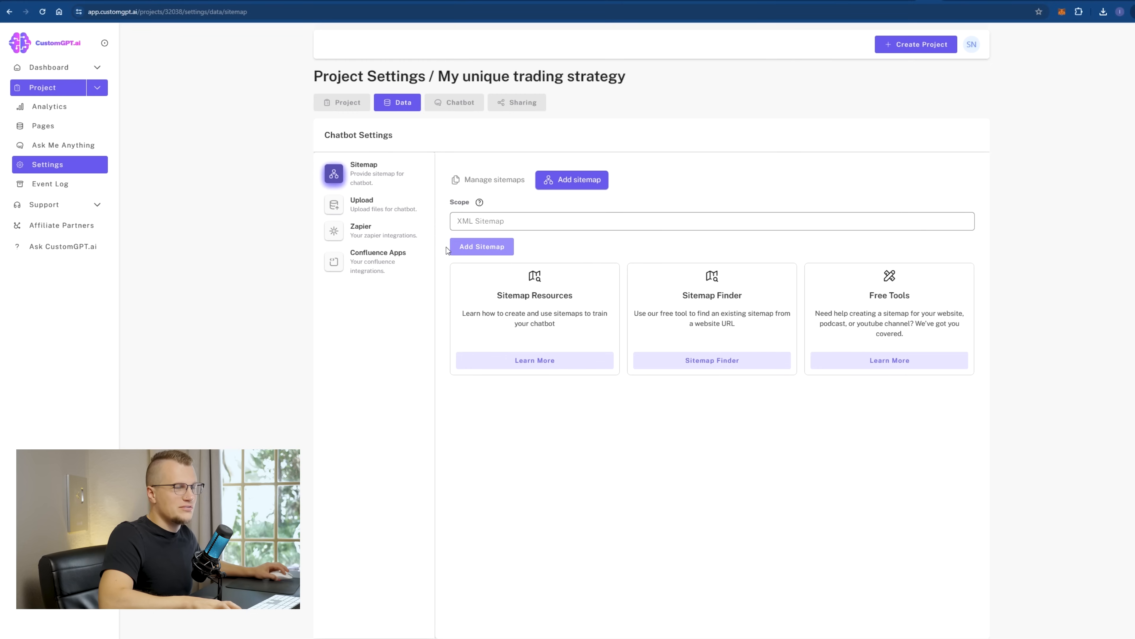
mouse_move(413, 238)
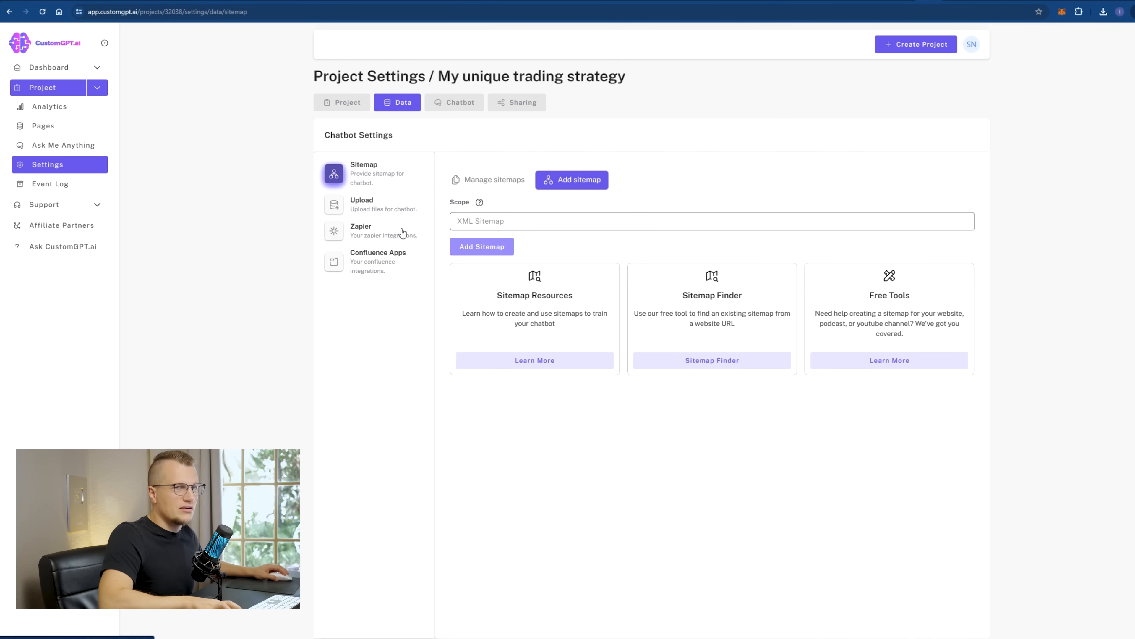
mouse_move(413, 223)
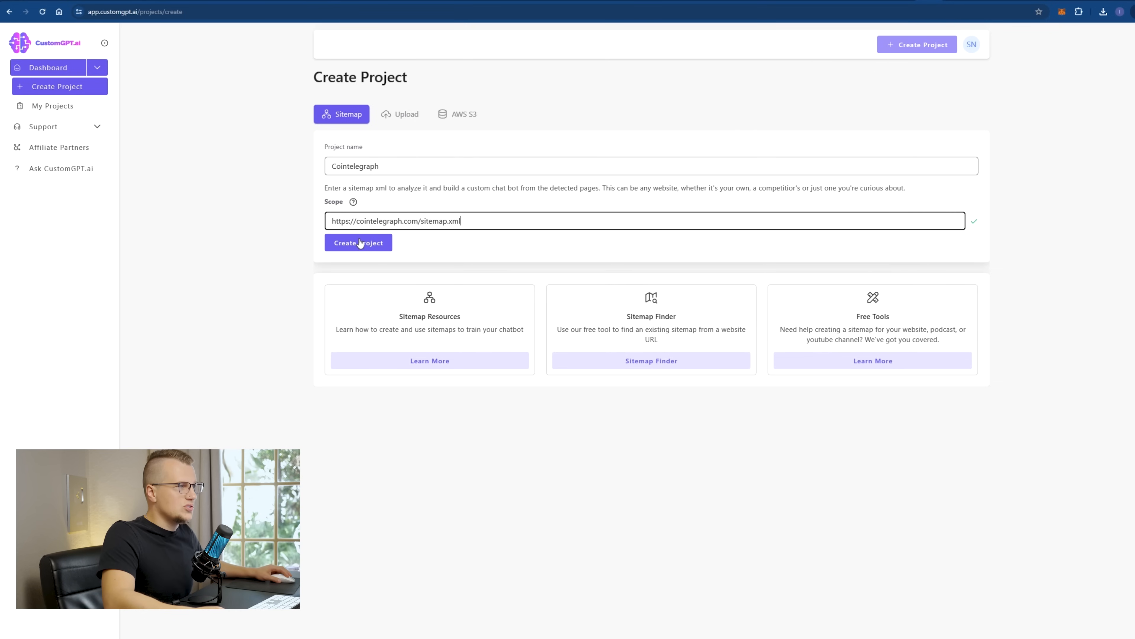
left_click(358, 243)
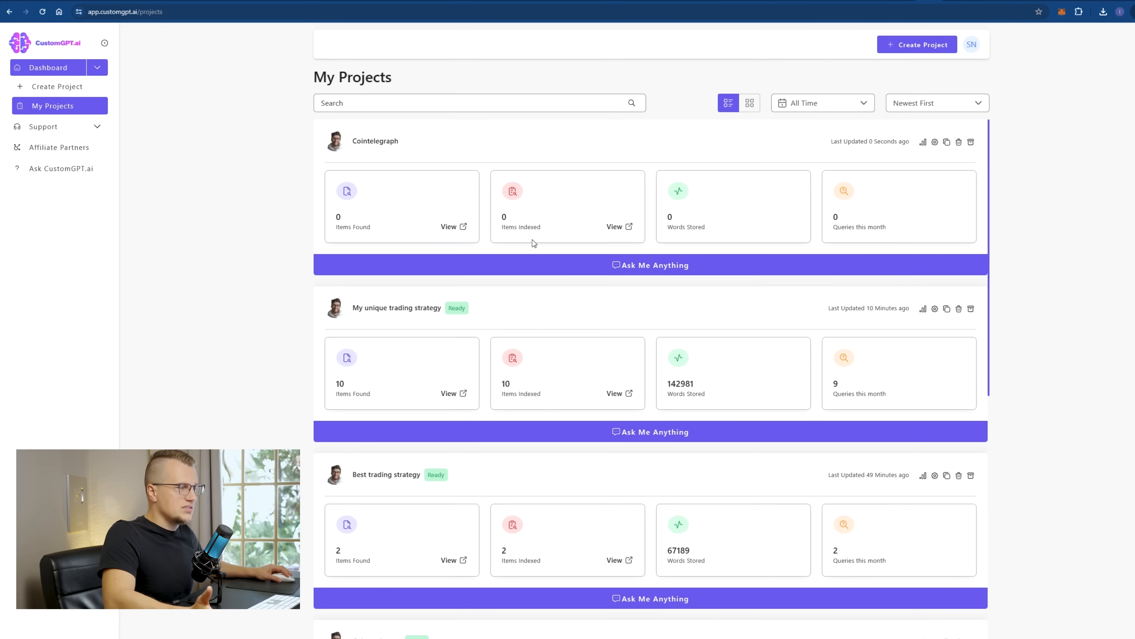